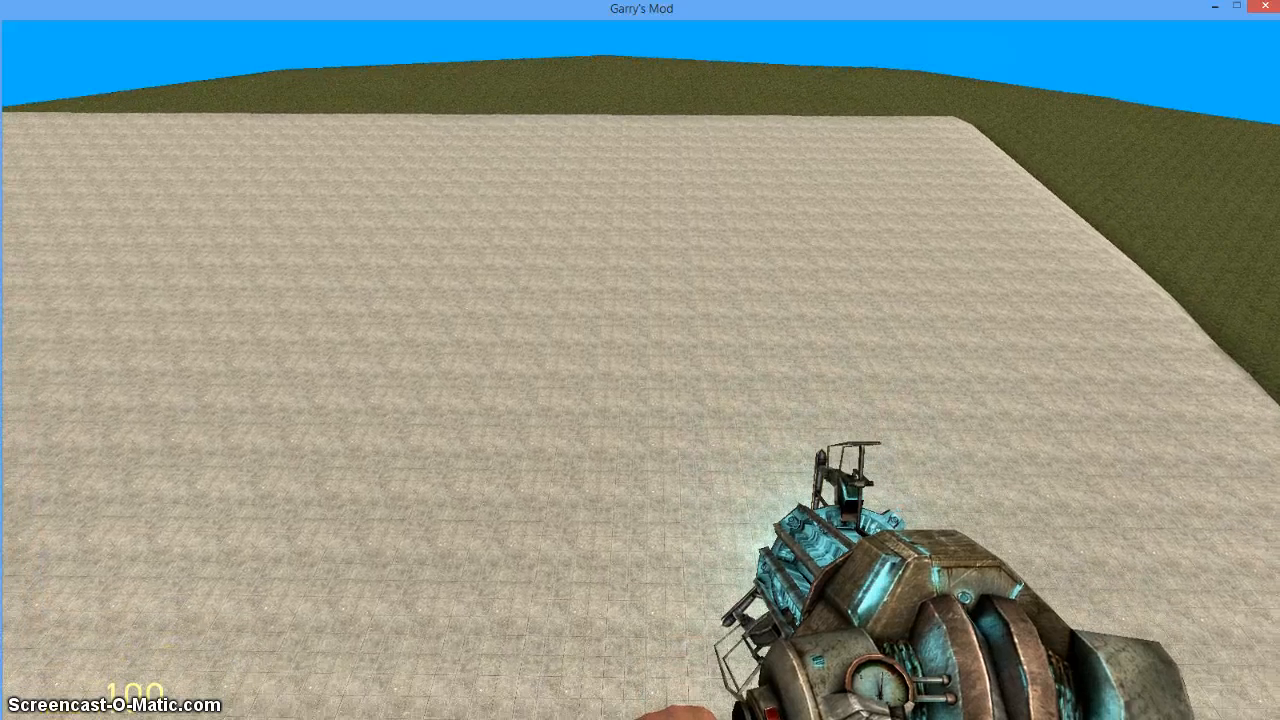
Step: Open the spawn menu to show the Spacebuild 3 props and Advanced Duplicator 2
{"action": "key", "text": "q"}
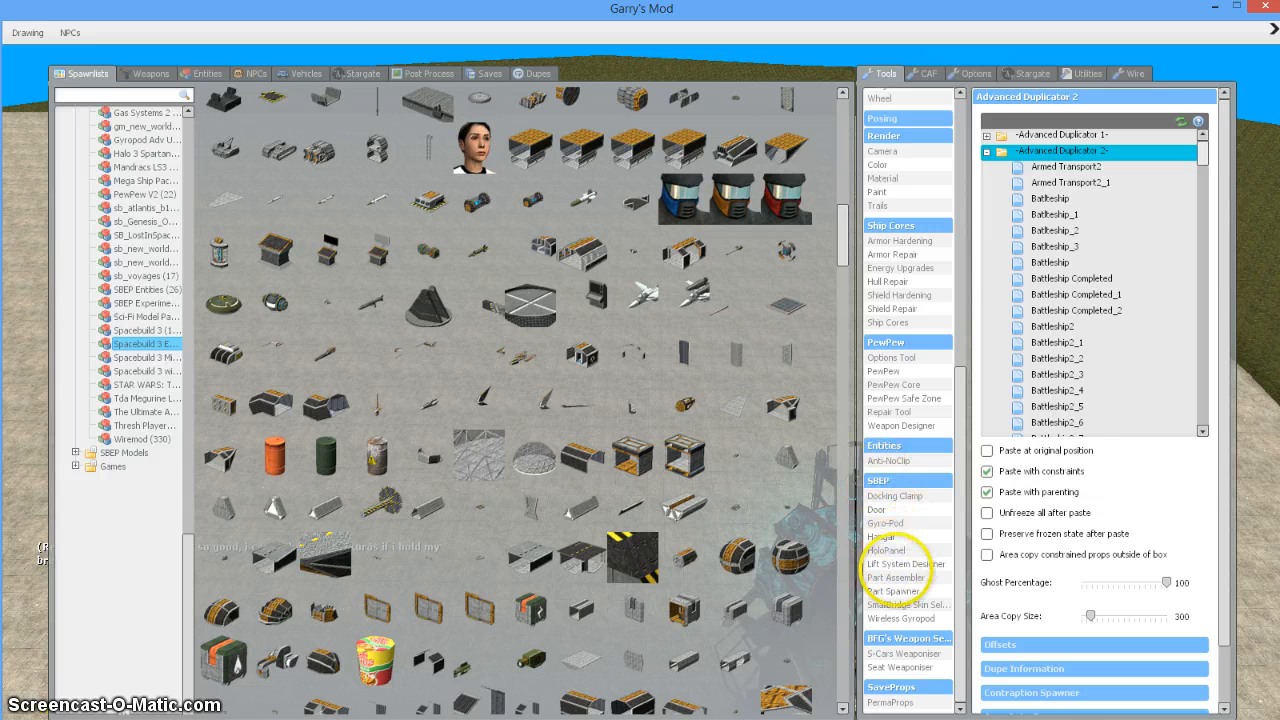
Step: Spawn the small SBEP shuttle hull on the ground with the Part Spawner
{"action": "left_click", "coordinate": [899, 577]}
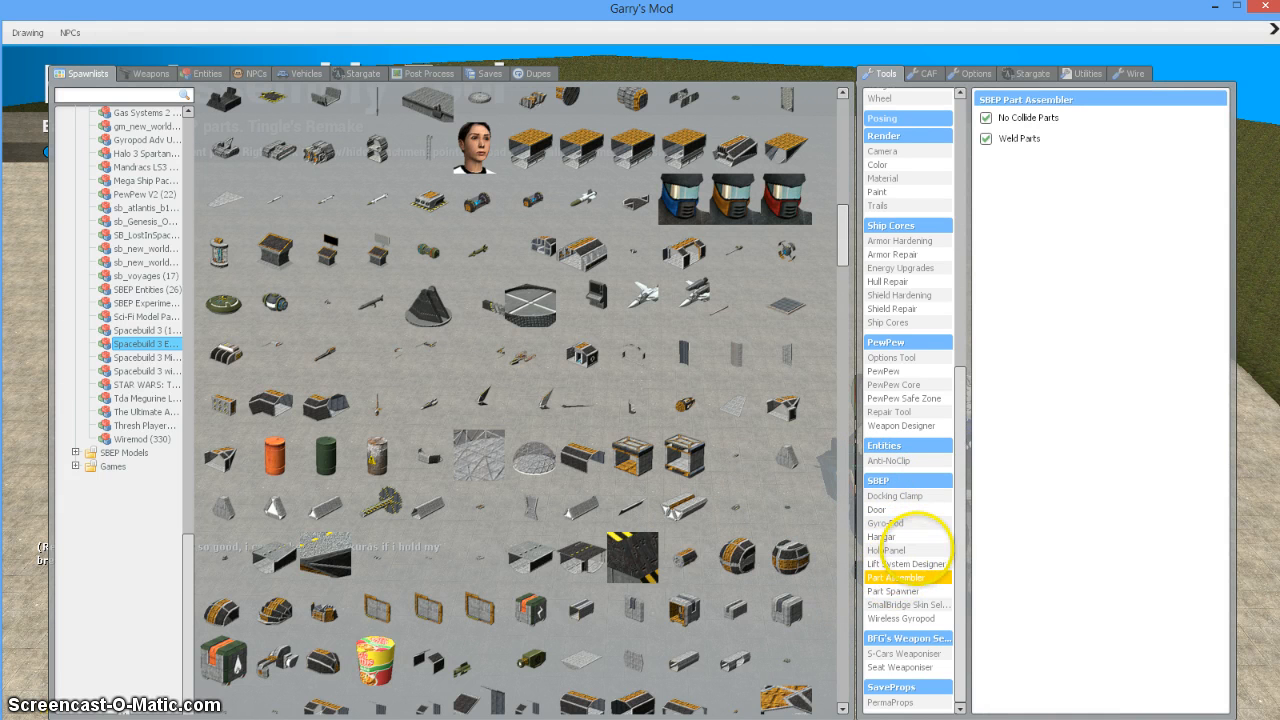
{"action": "left_click", "coordinate": [893, 591]}
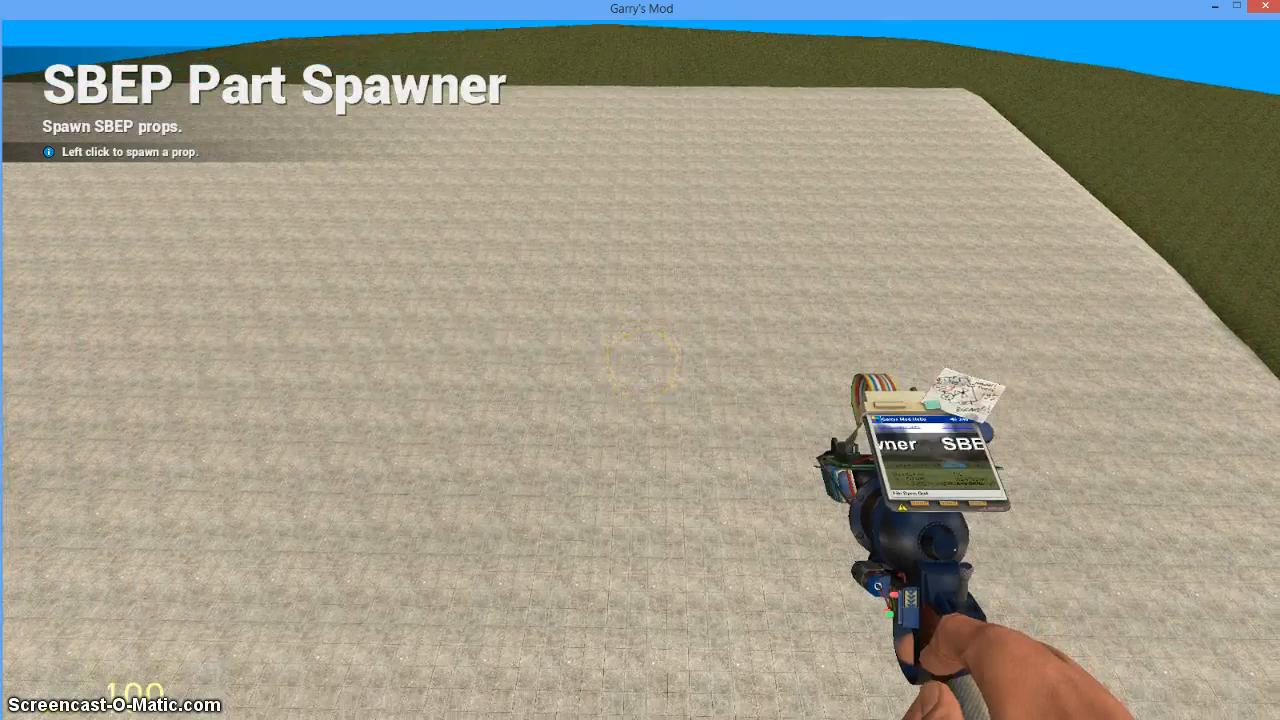
{"action": "left_click", "coordinate": [640, 360]}
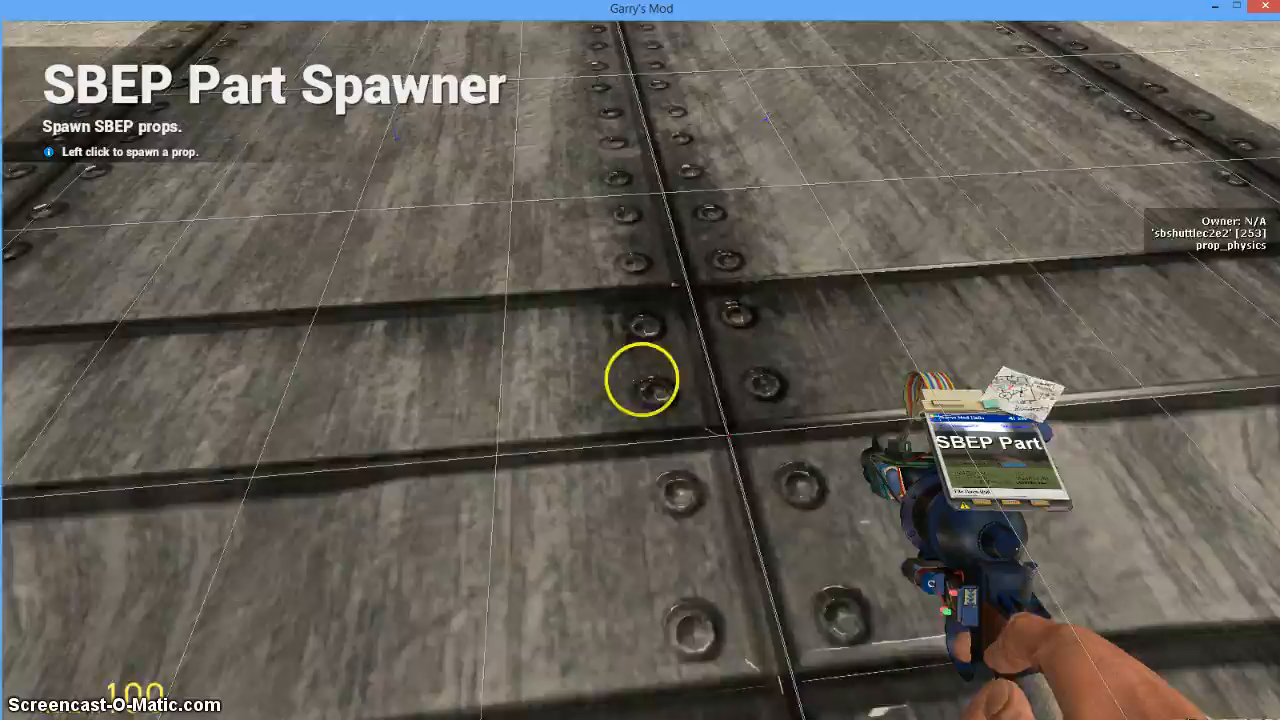
{"action": "left_click", "coordinate": [640, 378]}
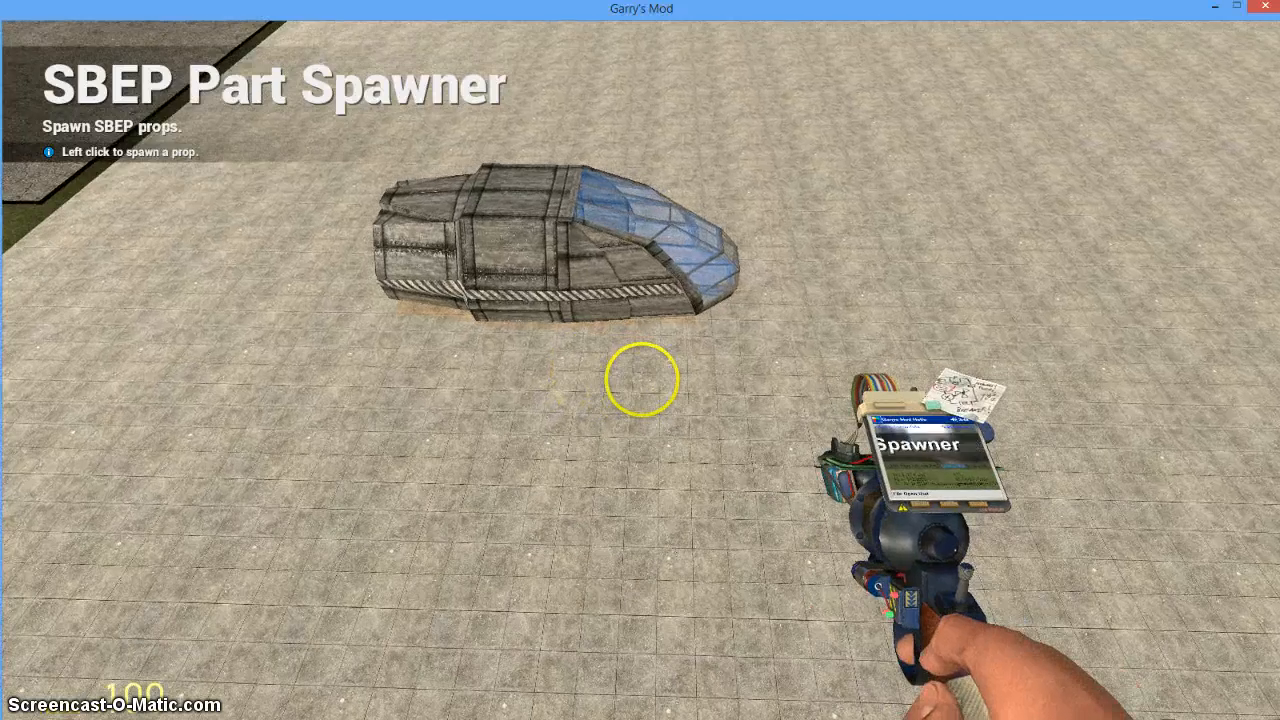
{"action": "key", "text": "q"}
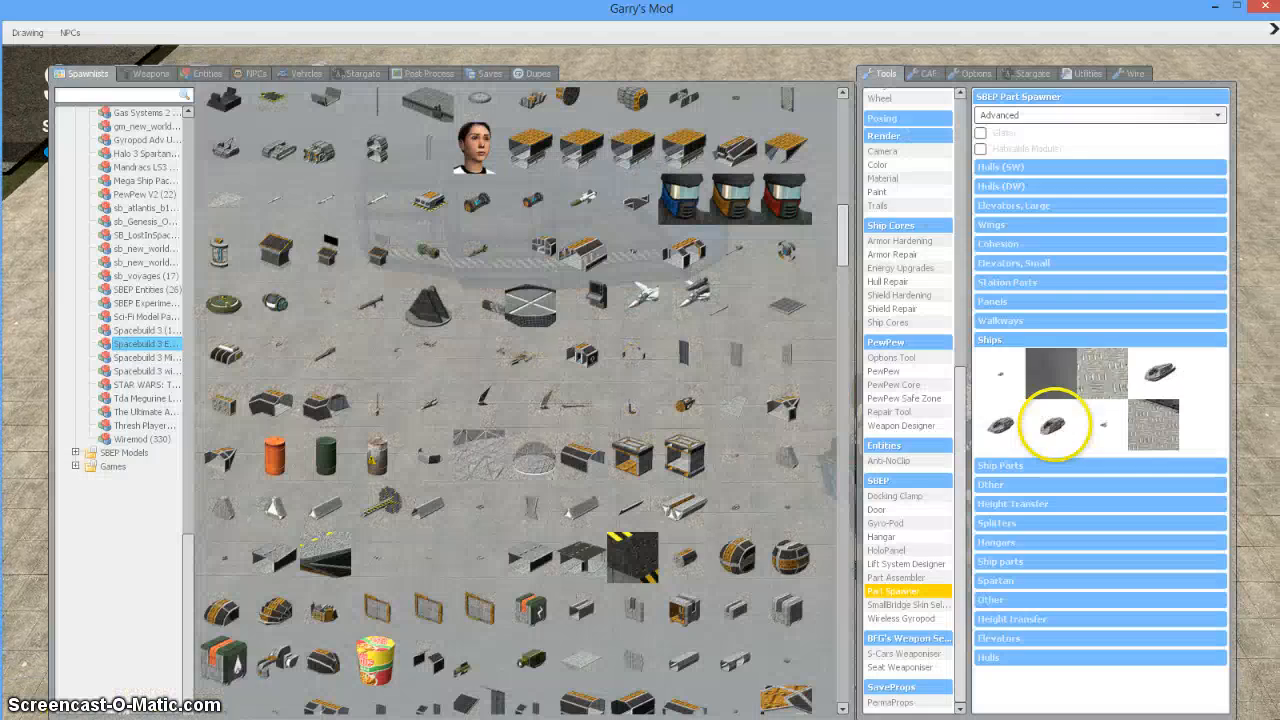
Step: Spawn a Jeep Seat from Vehicles > Chairs next to the shuttle
{"action": "left_click", "coordinate": [300, 73]}
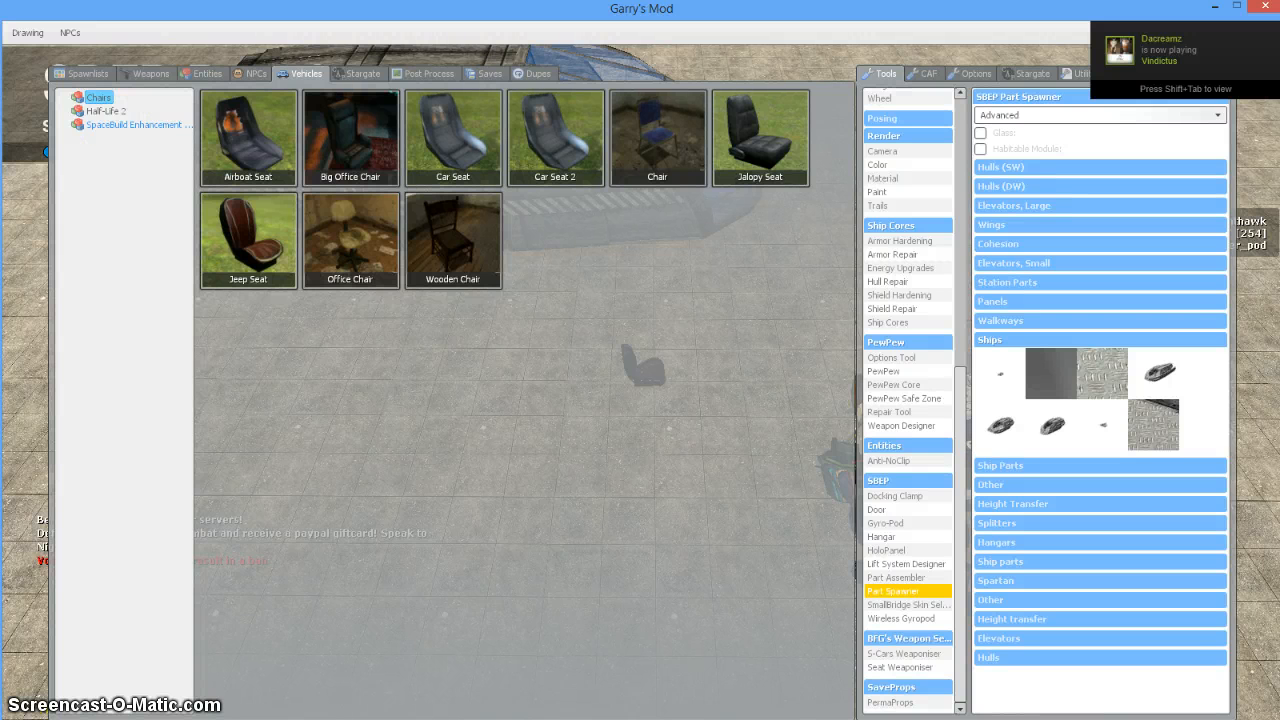
{"action": "left_click", "coordinate": [135, 125]}
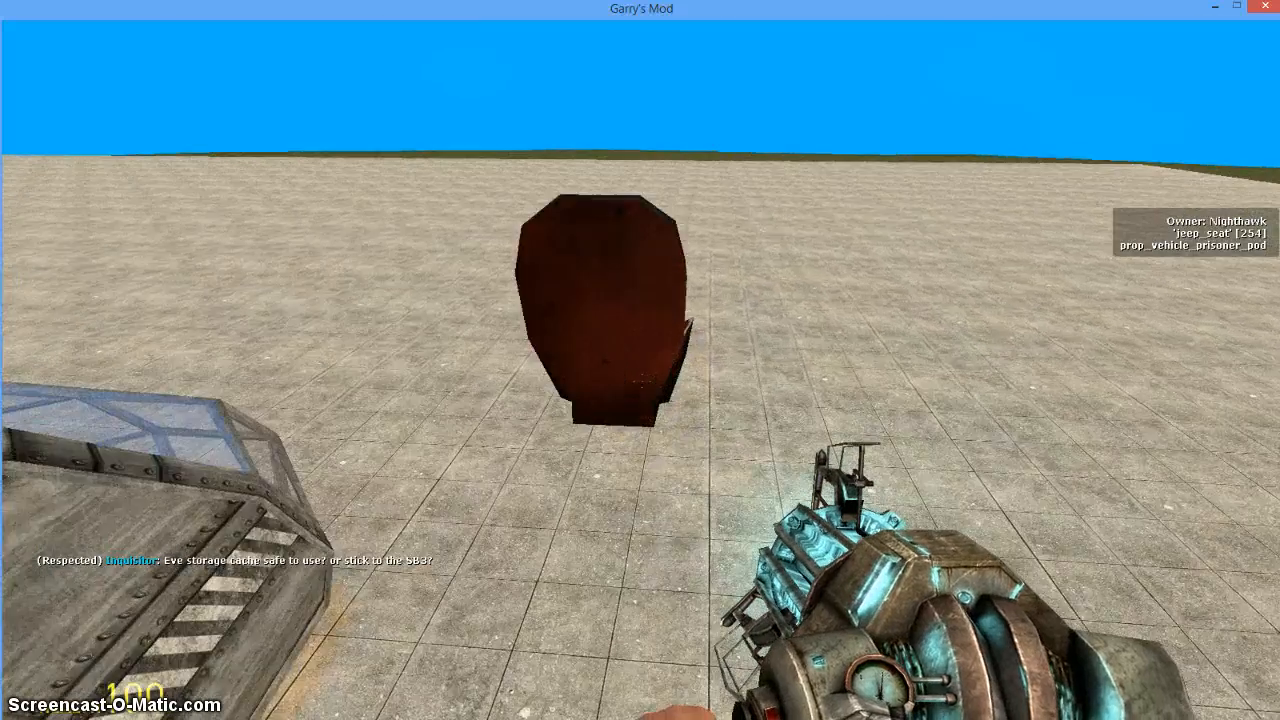
{"action": "key", "text": "q"}
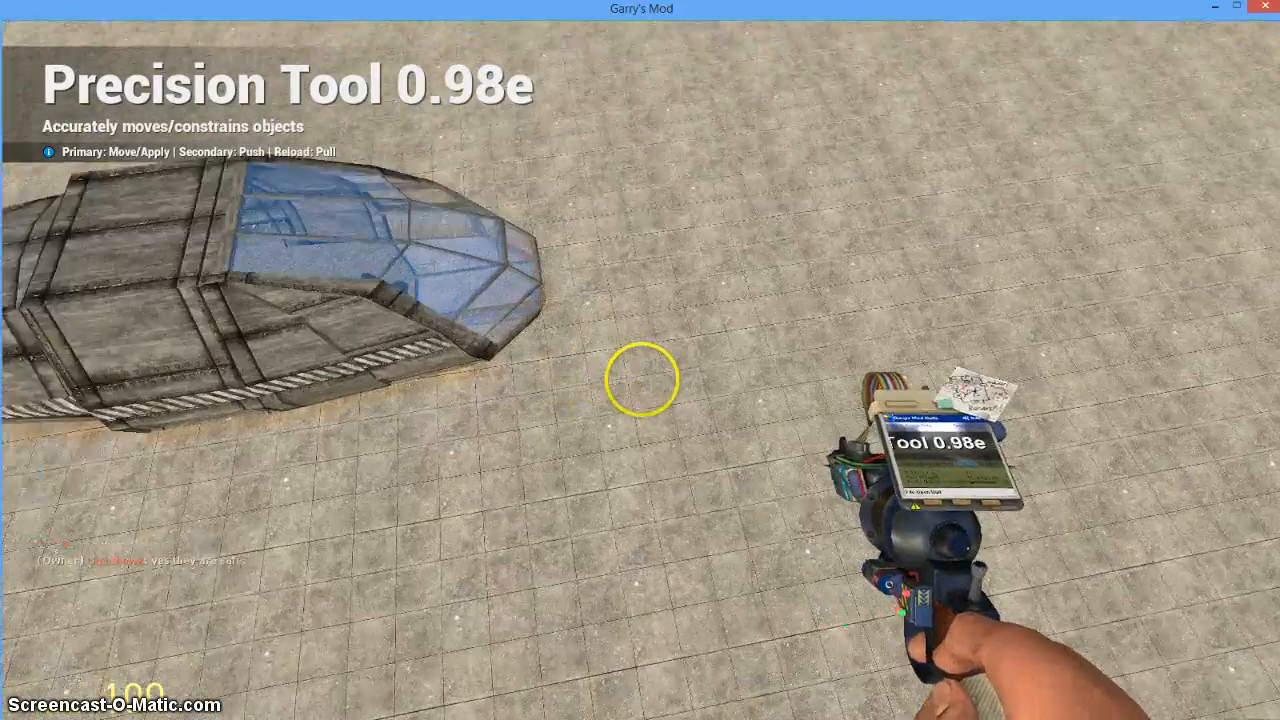
Step: Equip the SBEP Gyro-Pod tool and place a gyro-pod in the world
{"action": "key", "text": "q"}
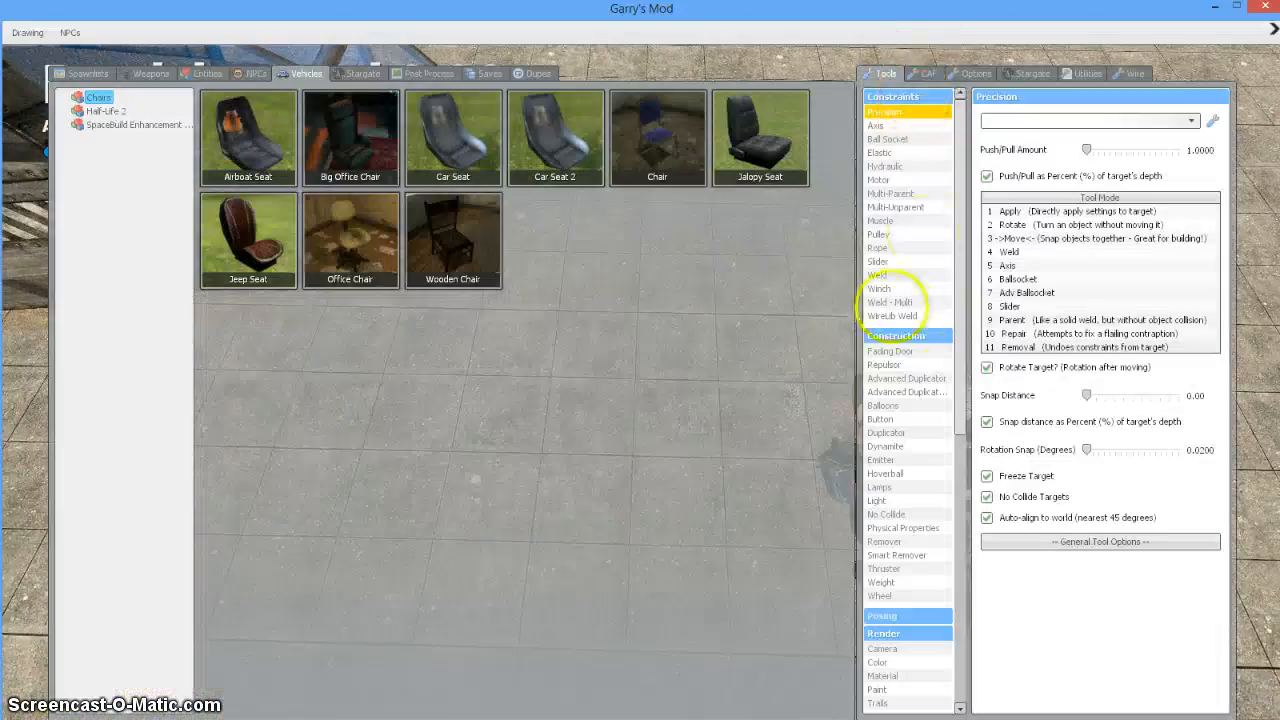
{"action": "scroll", "scroll_direction": "down", "scroll_amount": 3}
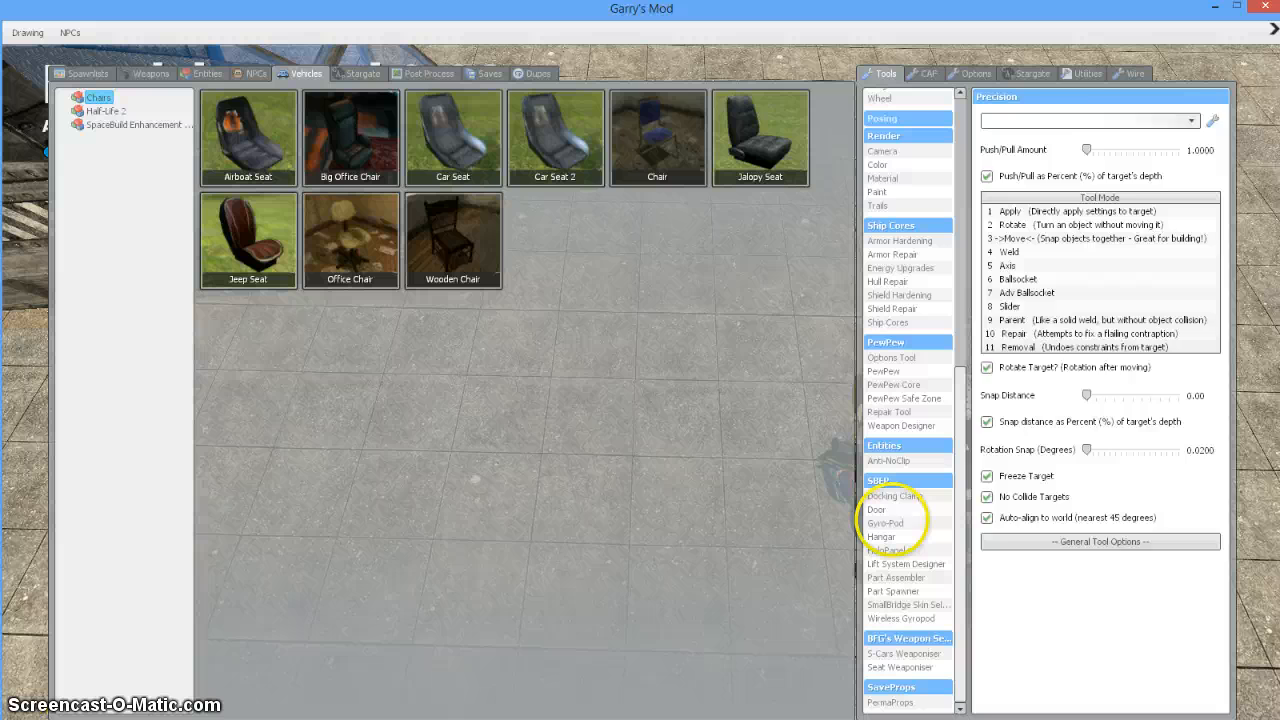
{"action": "left_click", "coordinate": [886, 523]}
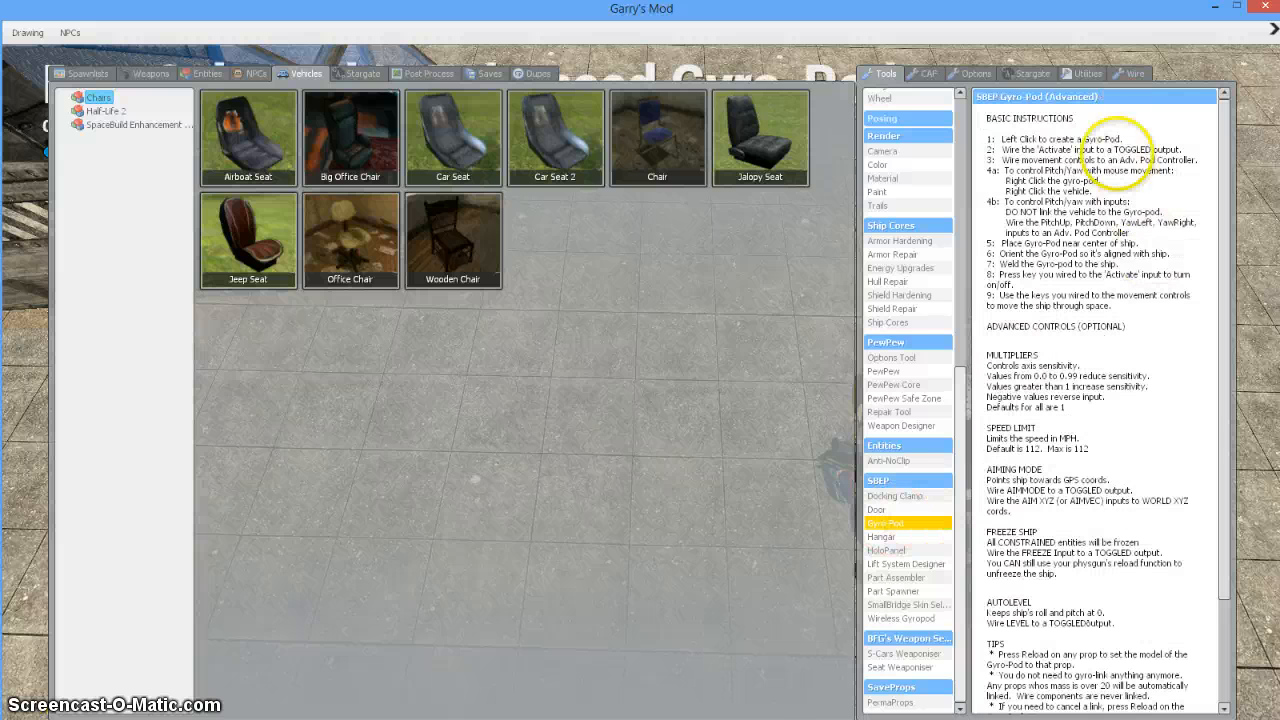
{"action": "scroll", "scroll_direction": "down", "scroll_amount": 3}
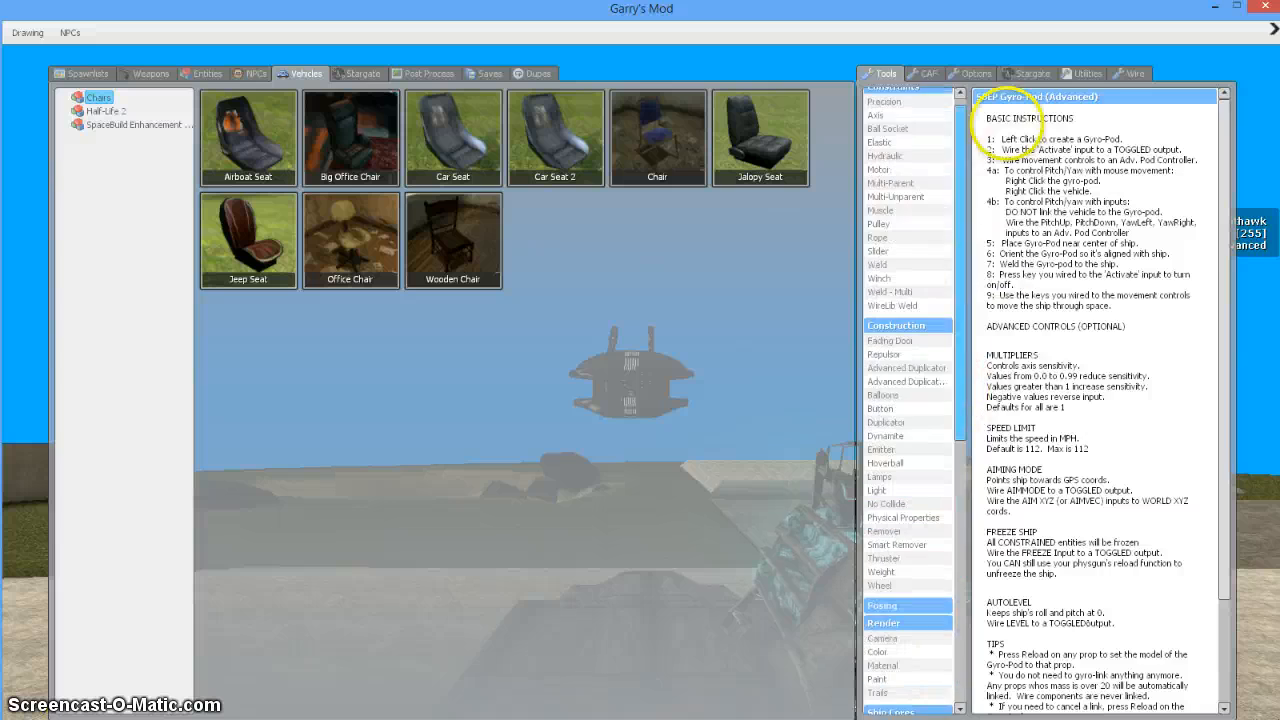
Step: Move the gyro-pod onto the shuttle floor with the Precision Tool
{"action": "left_click", "coordinate": [884, 102]}
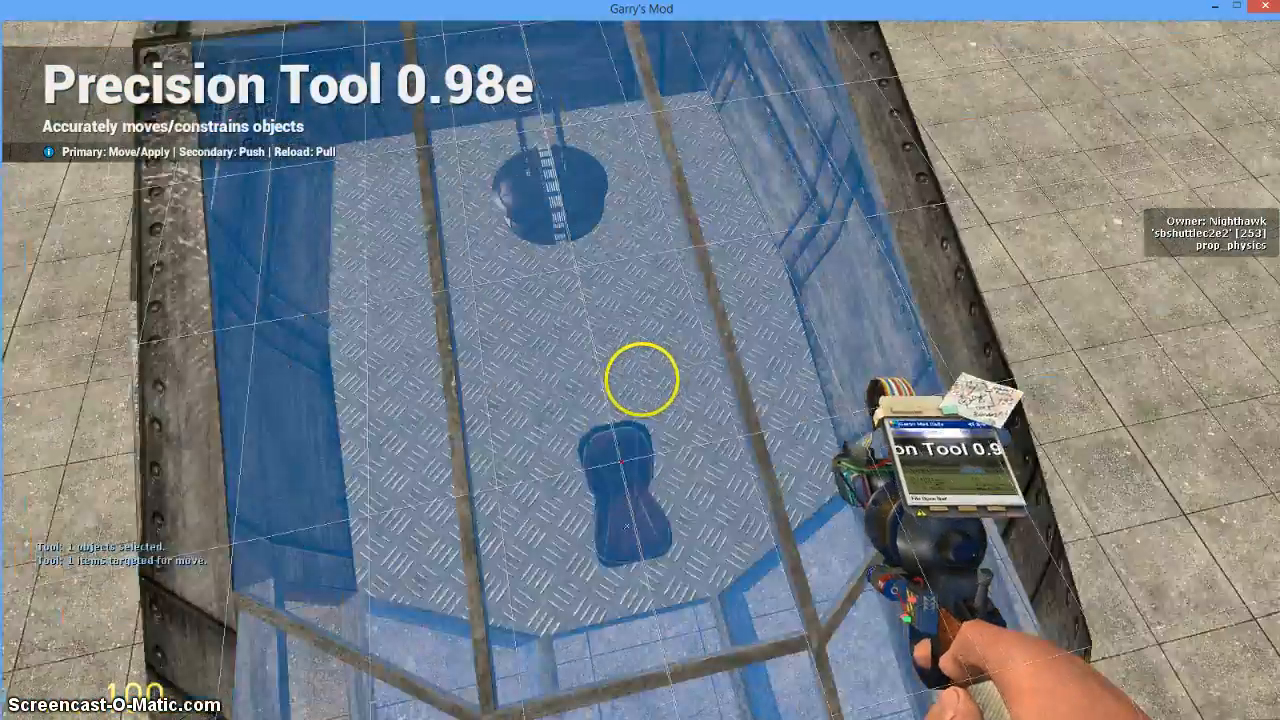
{"action": "mouse_move", "coordinate": [640, 360]}
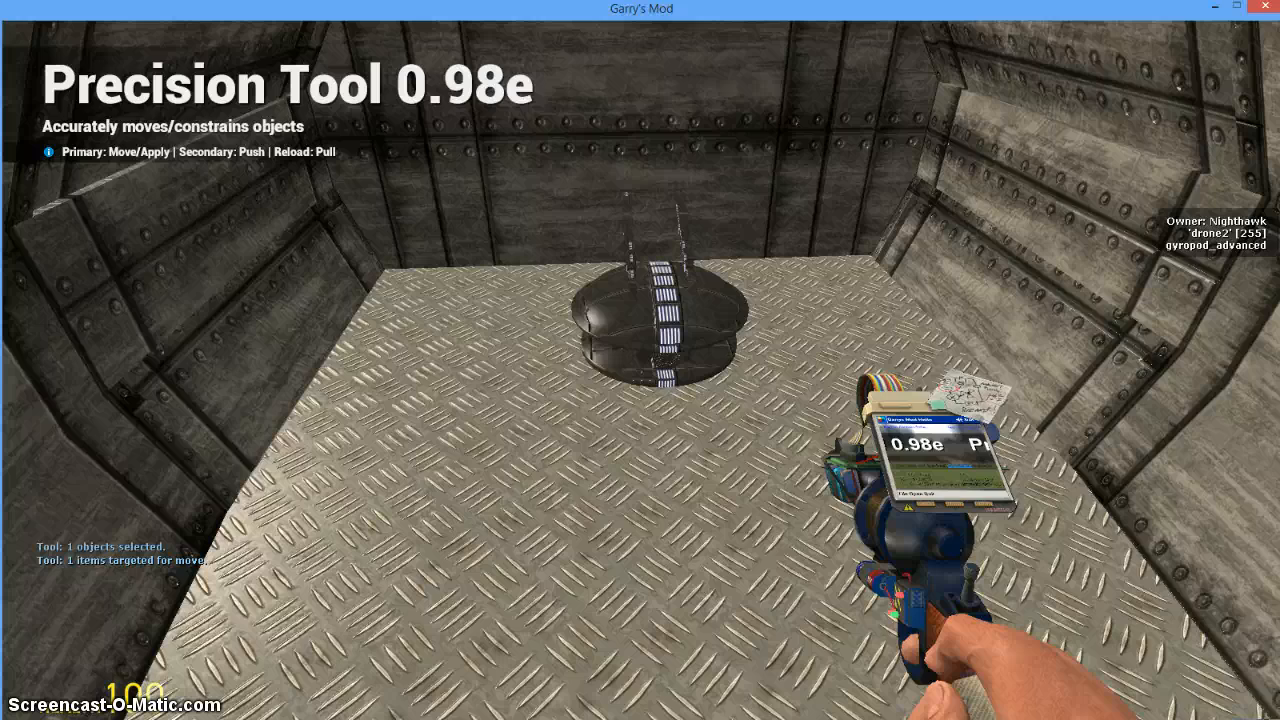
{"action": "key", "text": "q"}
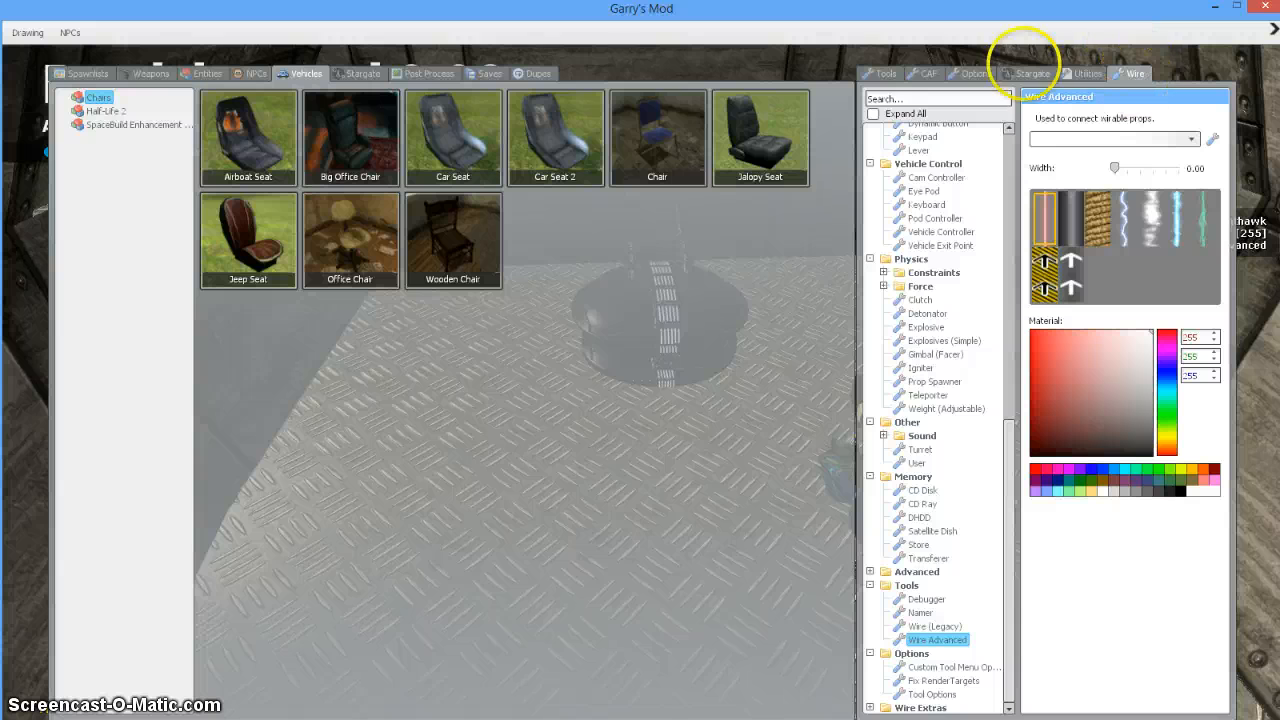
Step: Place a Pod Controller in the cabin, found by searching 'pod controller', and link it to the seat
{"action": "left_click", "coordinate": [937, 98]}
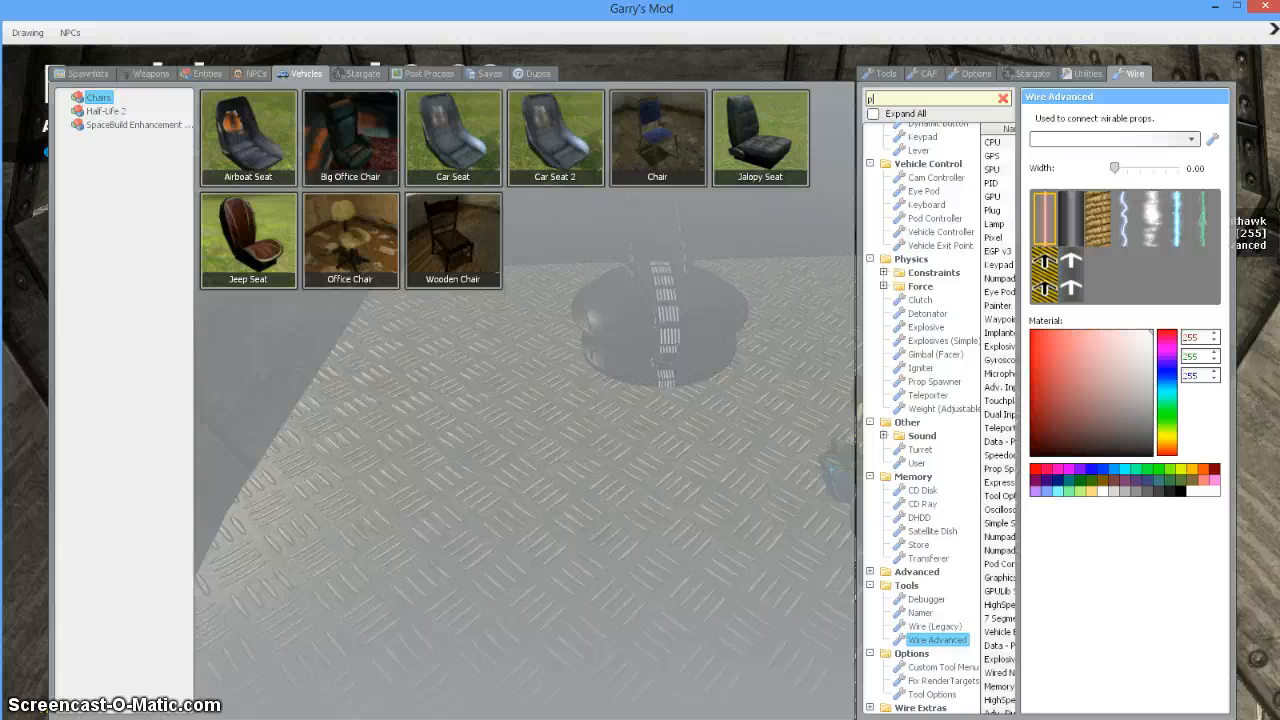
{"action": "type", "text": "pod controller"}
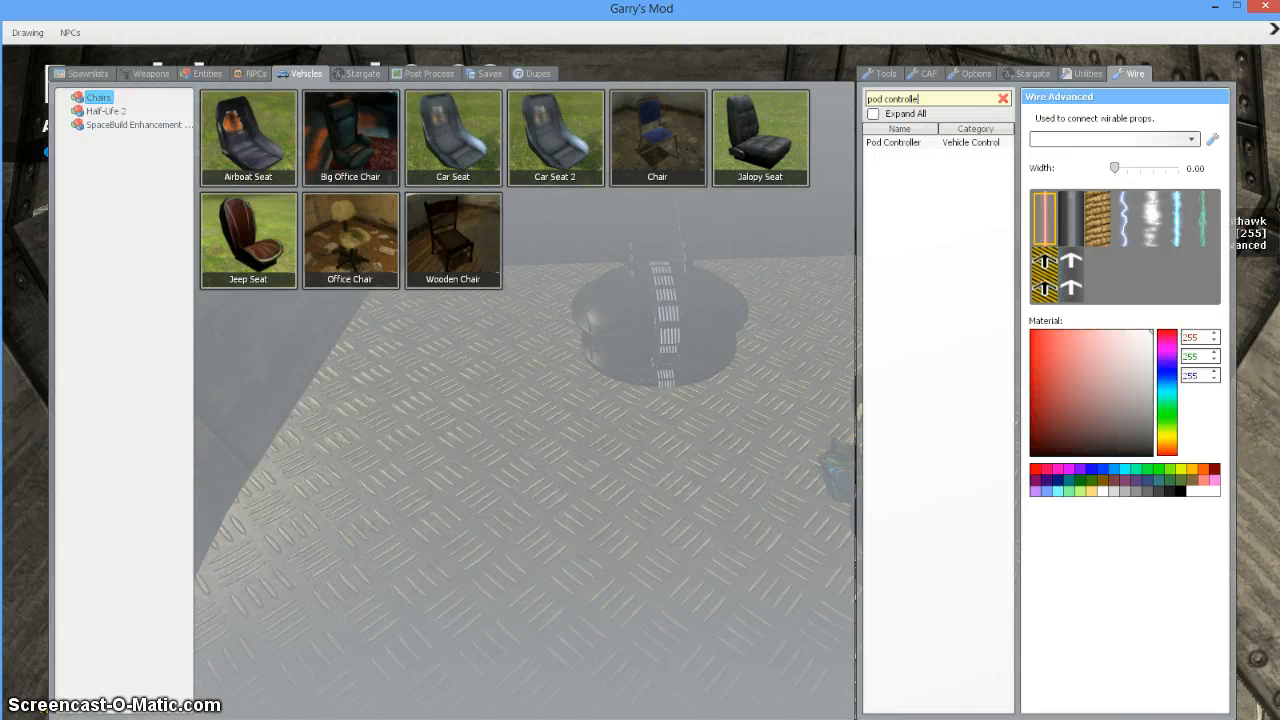
{"action": "left_click", "coordinate": [893, 142]}
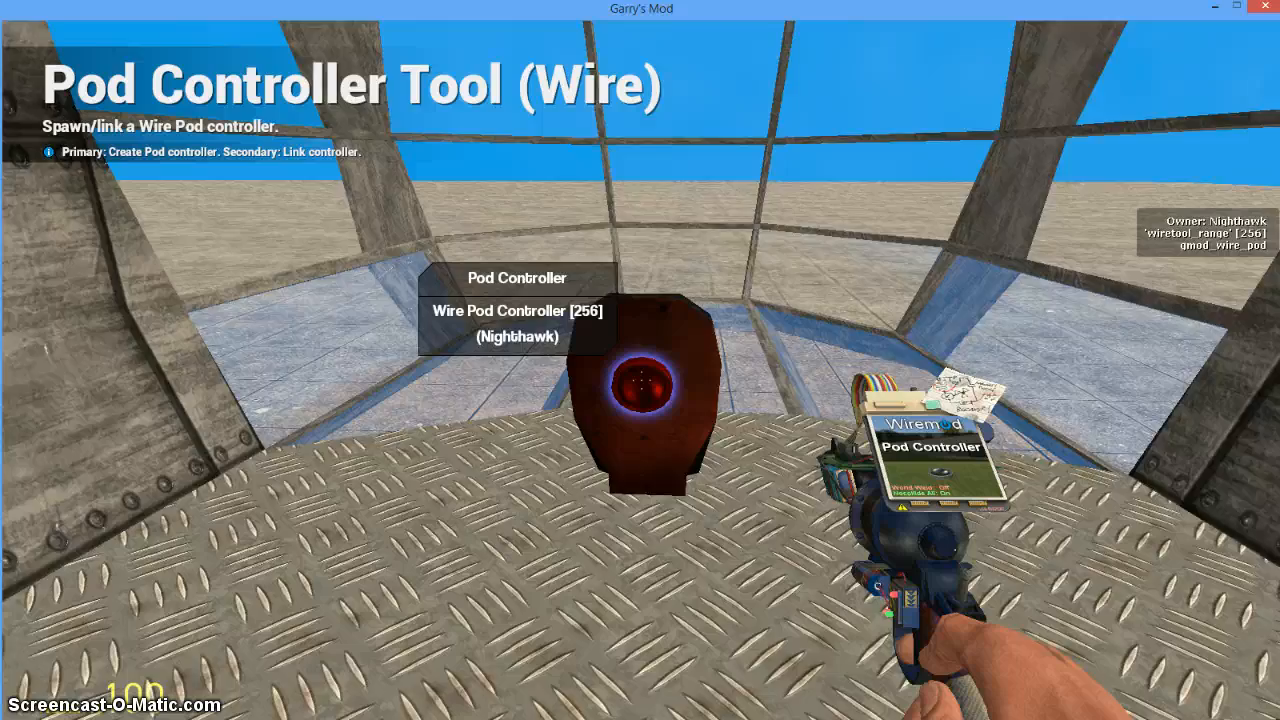
{"action": "mouse_move", "coordinate": [640, 400]}
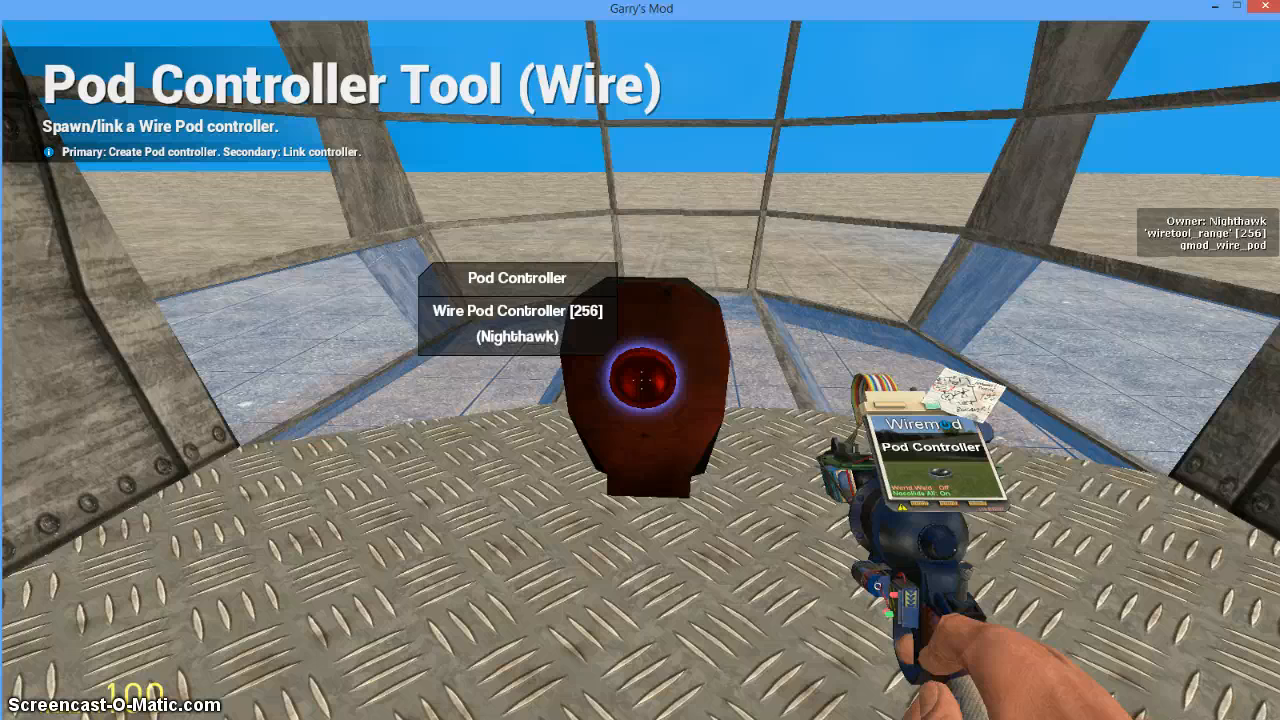
{"action": "left_click", "coordinate": [640, 385]}
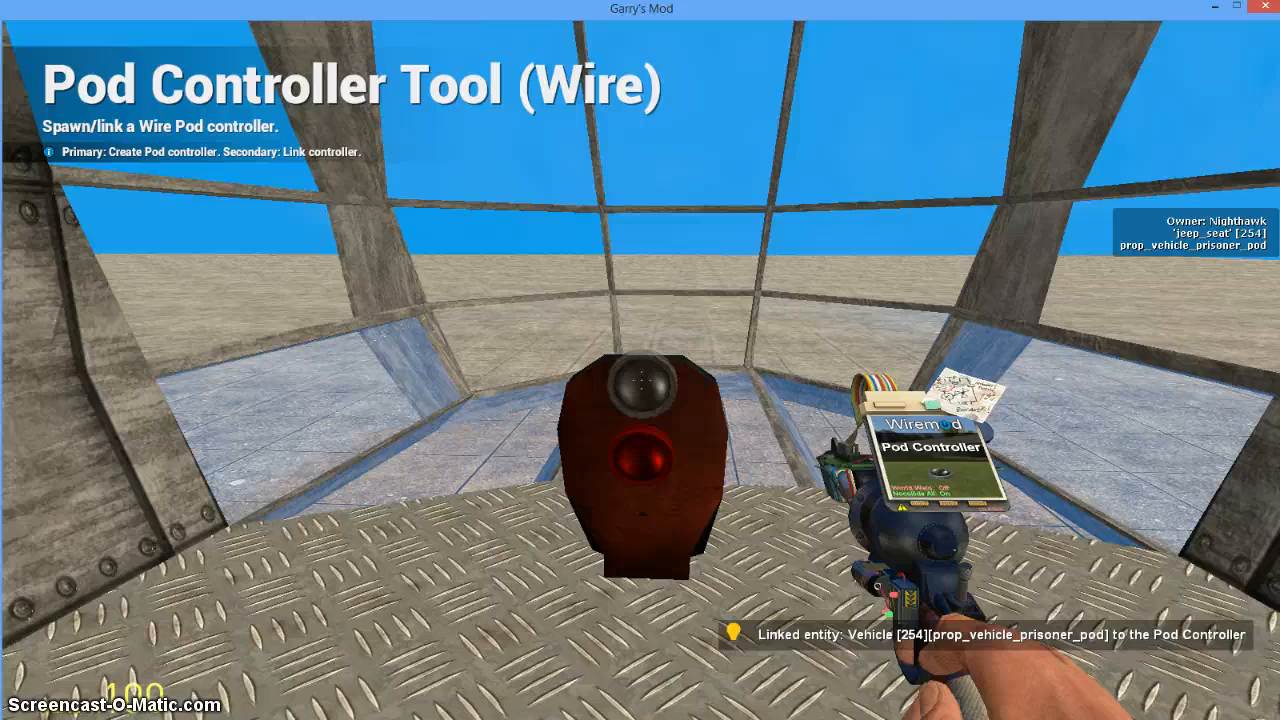
{"action": "key", "text": "q"}
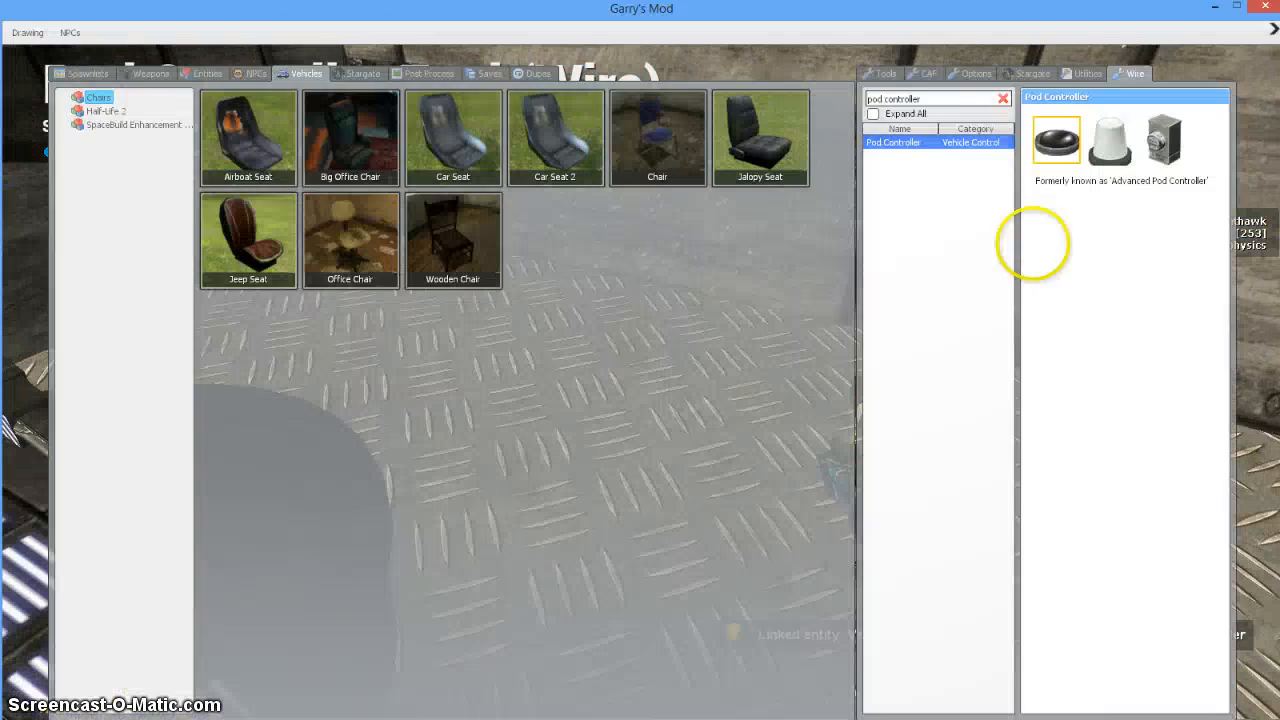
Step: Link the gyro-pod to the Jeep Seat using the Gyro-Pod tool's right-click
{"action": "left_click", "coordinate": [879, 73]}
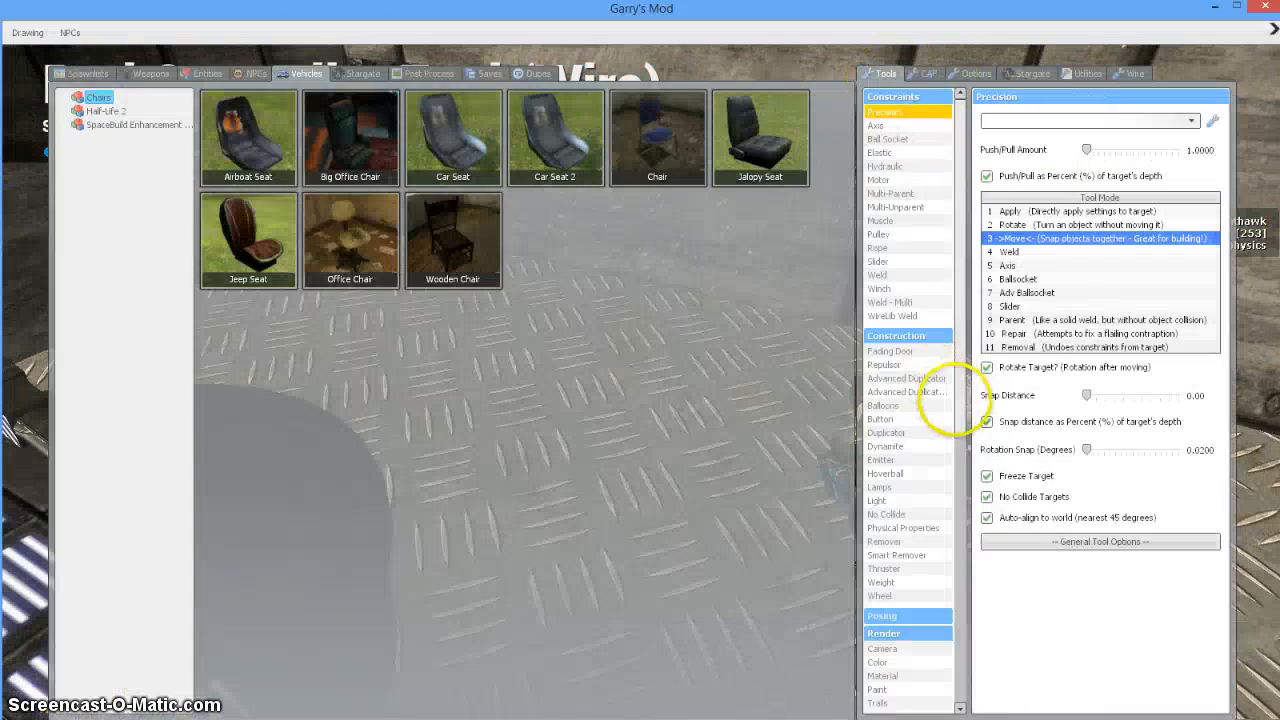
{"action": "left_click", "coordinate": [886, 523]}
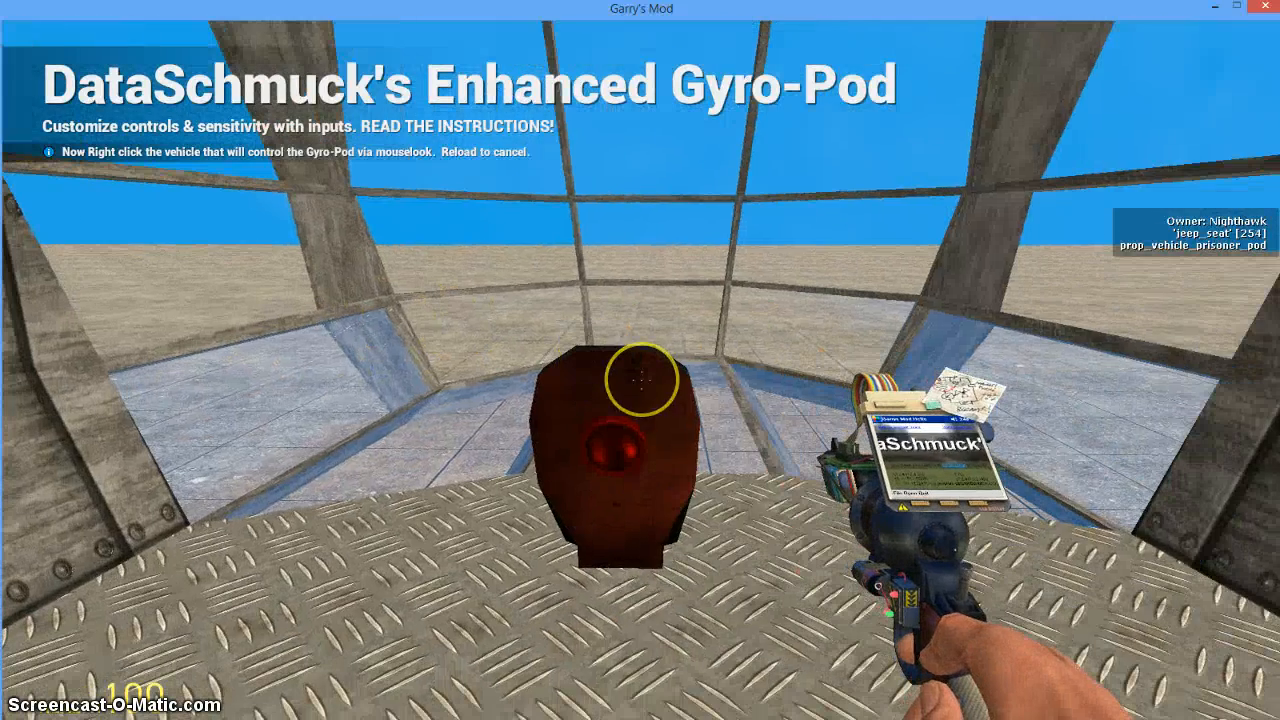
{"action": "right_click", "coordinate": [640, 450]}
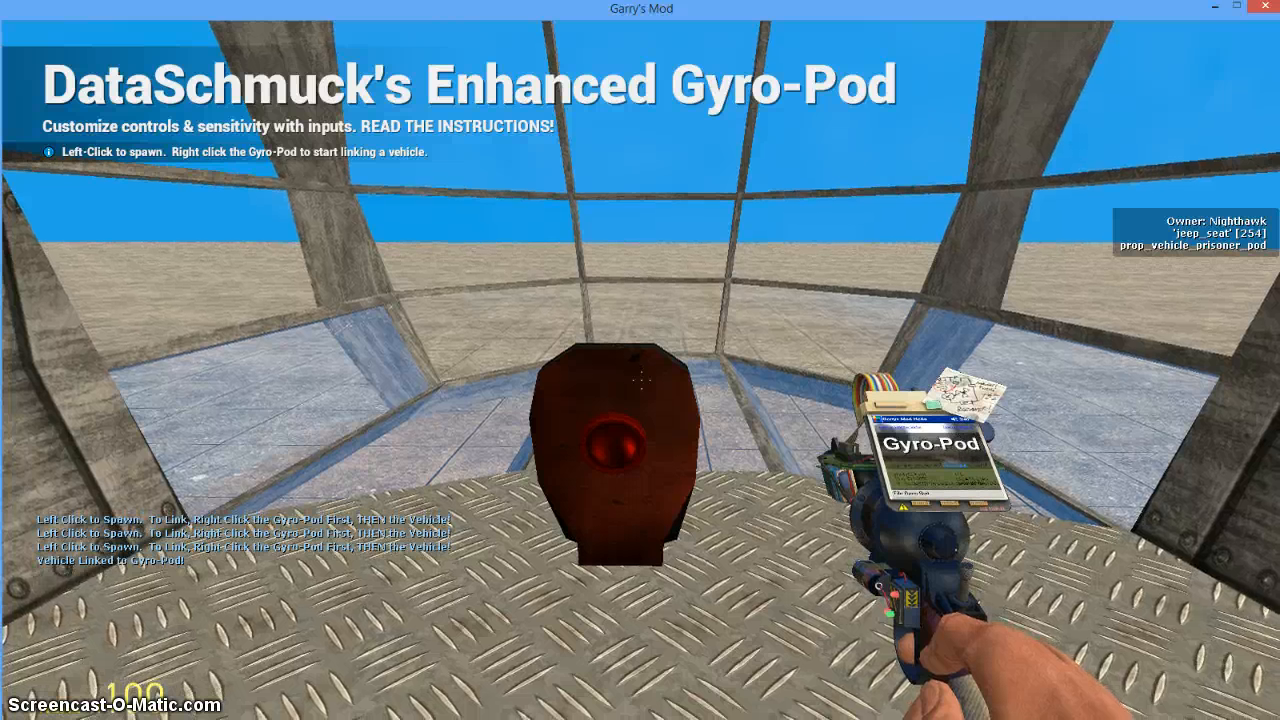
{"action": "key", "text": "q"}
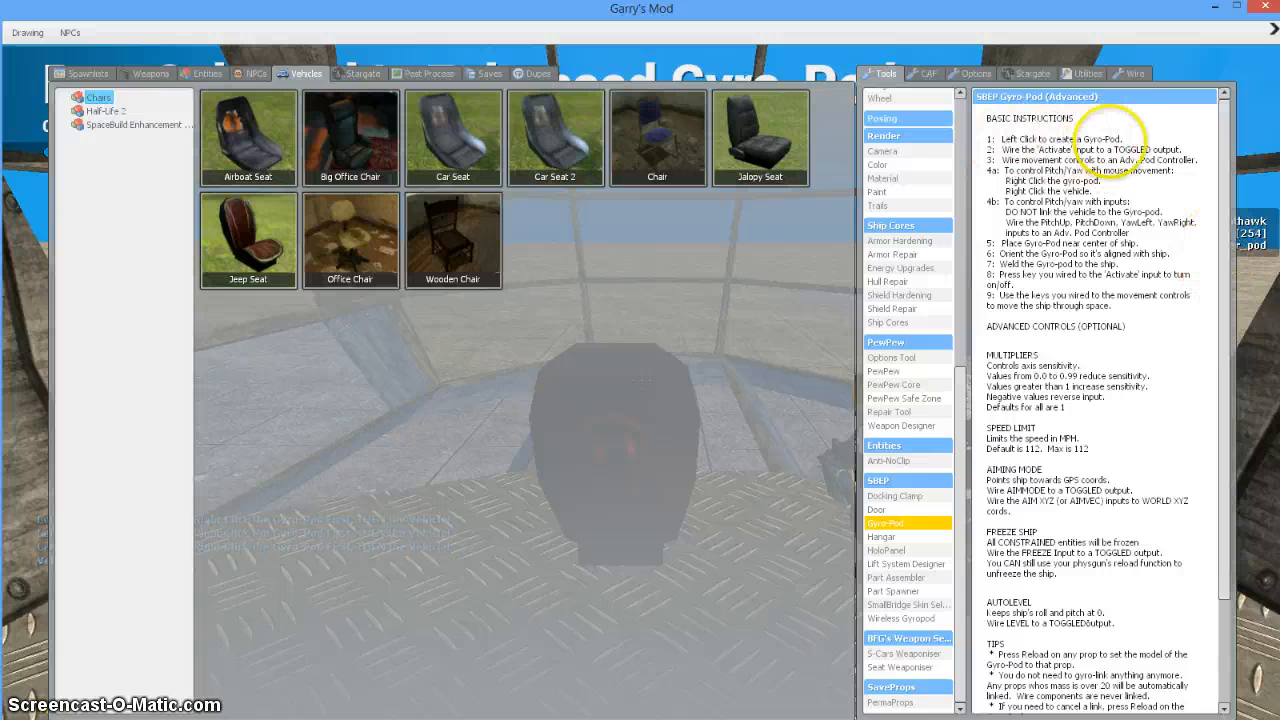
Step: Select Wire Advanced from the Wire tools in the spawn menu
{"action": "key", "text": "q"}
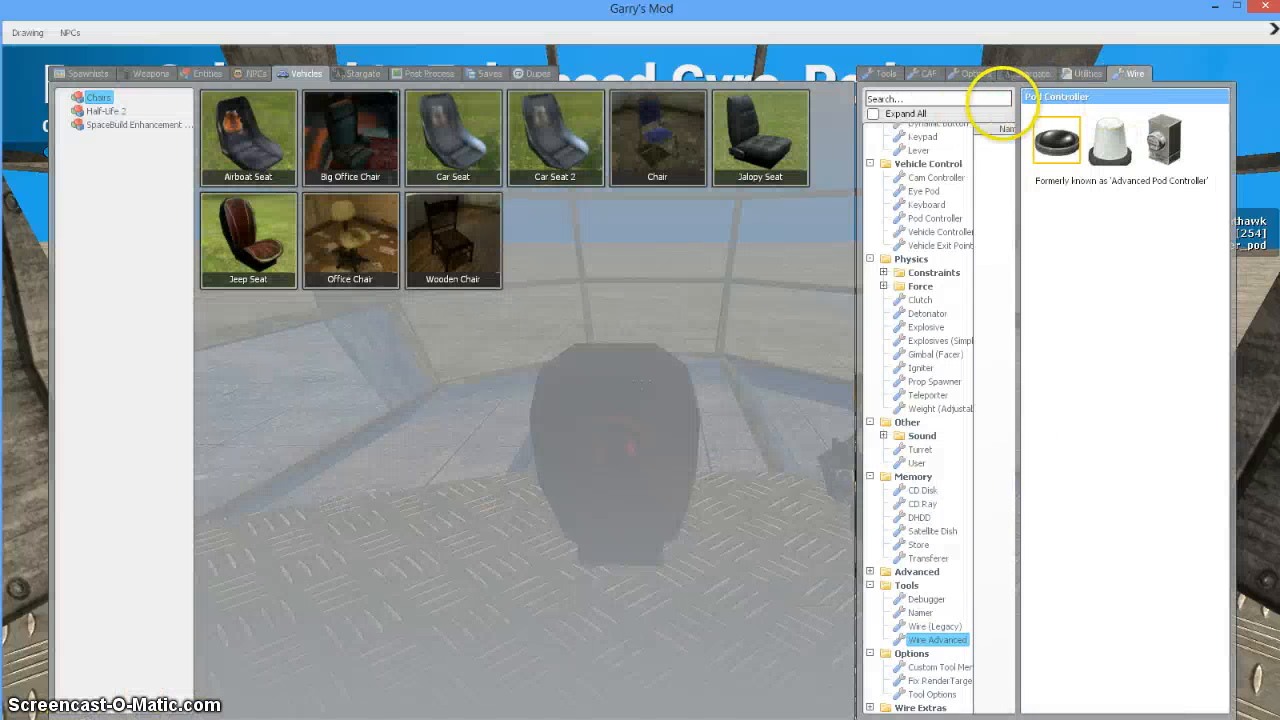
{"action": "left_click", "coordinate": [937, 639]}
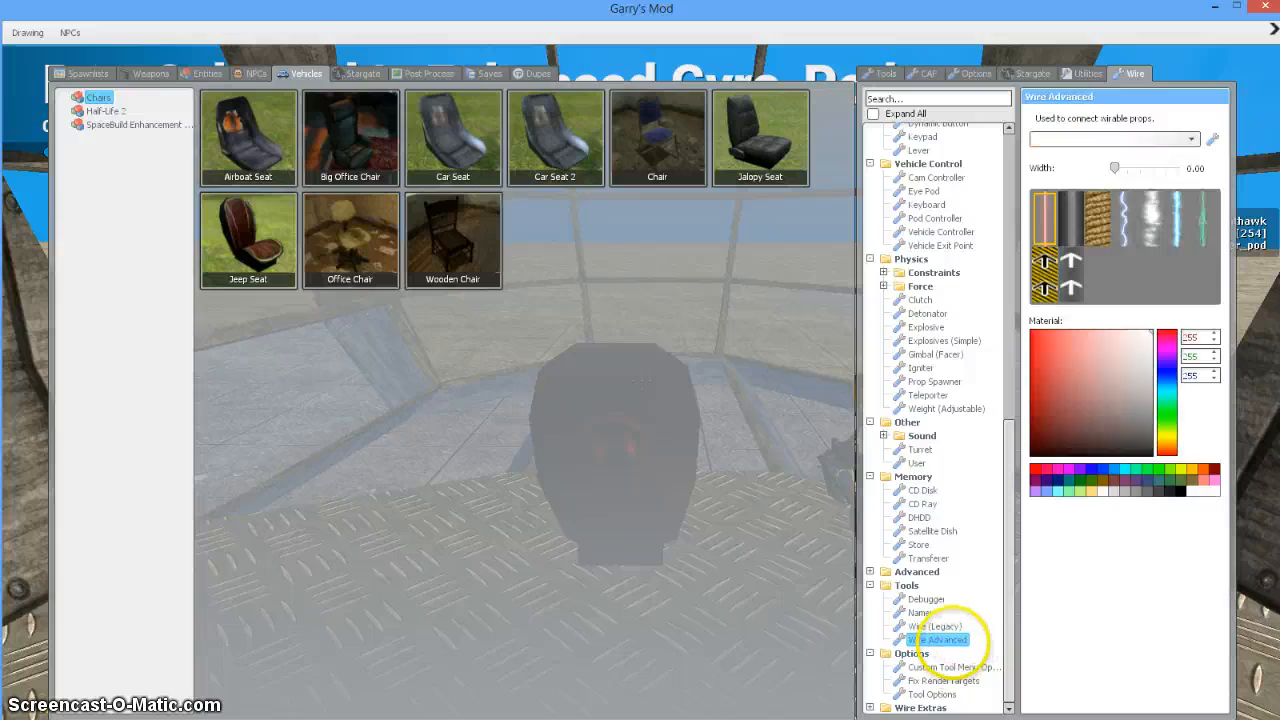
Step: Wire gyro-pod inputs MoveRight, RollLeft, RollRight and YawRight to pod controller outputs
{"action": "left_click", "coordinate": [937, 639]}
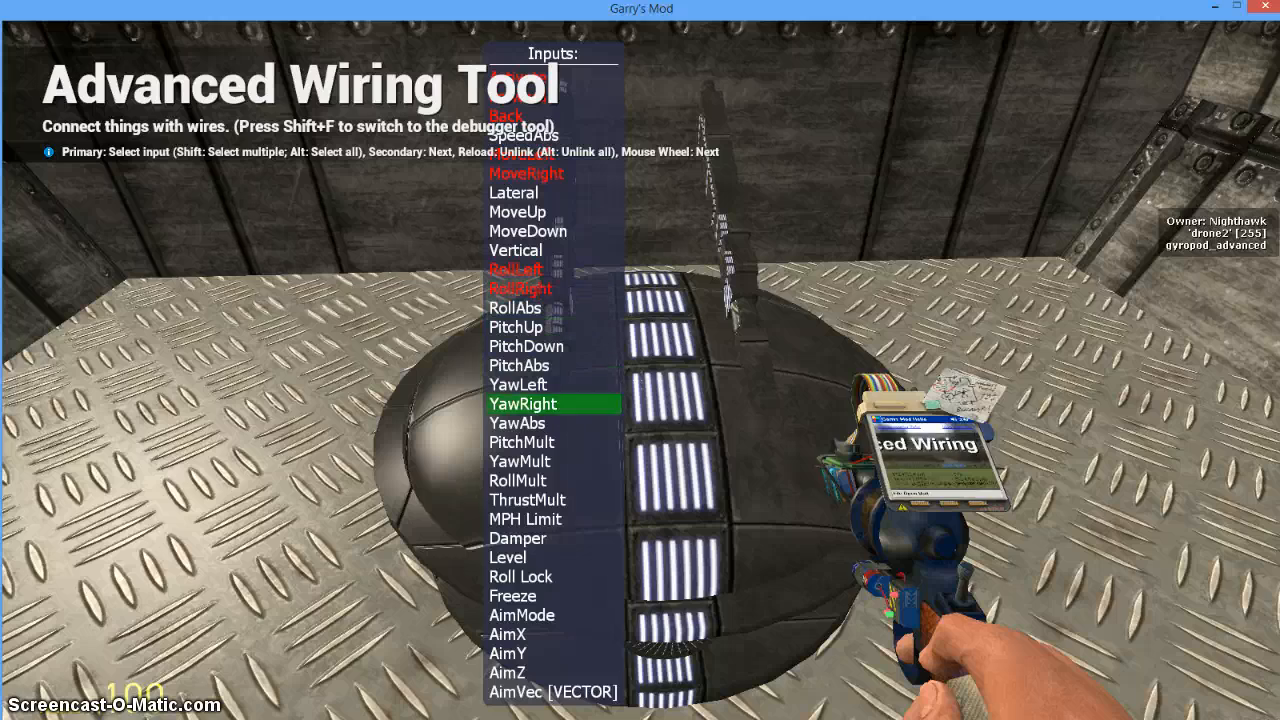
{"action": "left_click", "coordinate": [517, 538]}
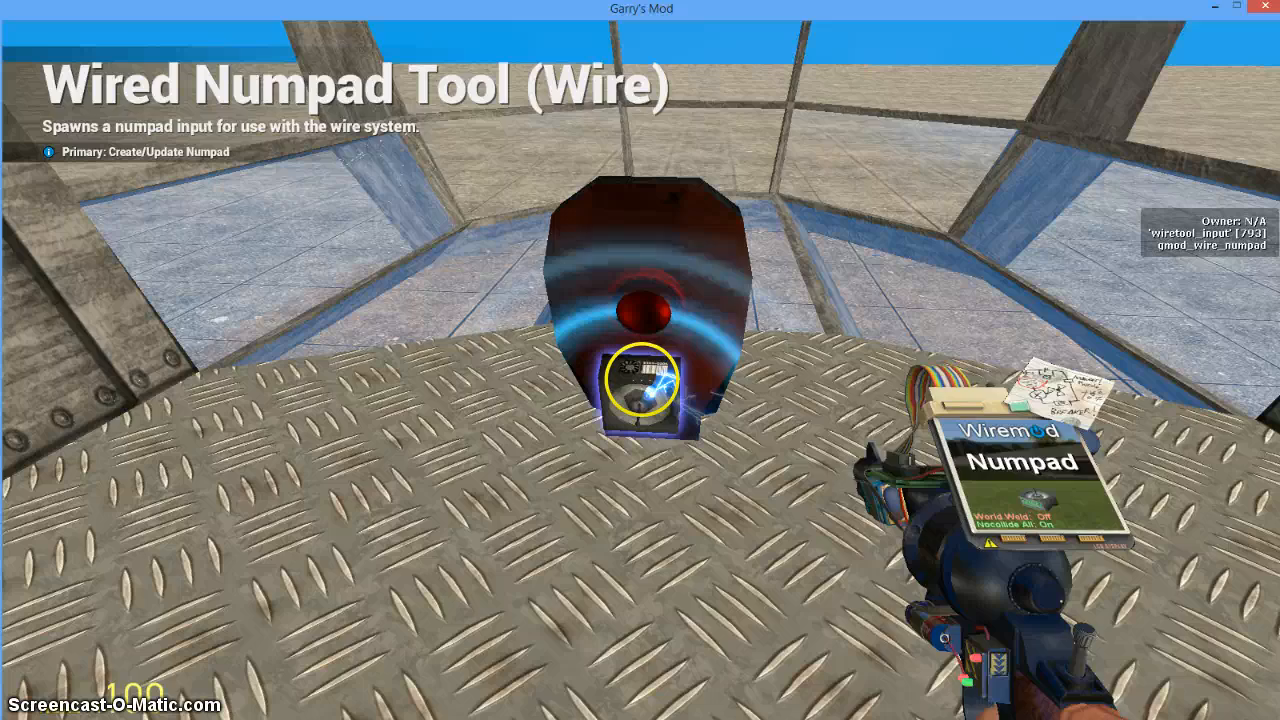
Step: Open the spawn menu to choose the Wired Numpad tool
{"action": "key", "text": "q"}
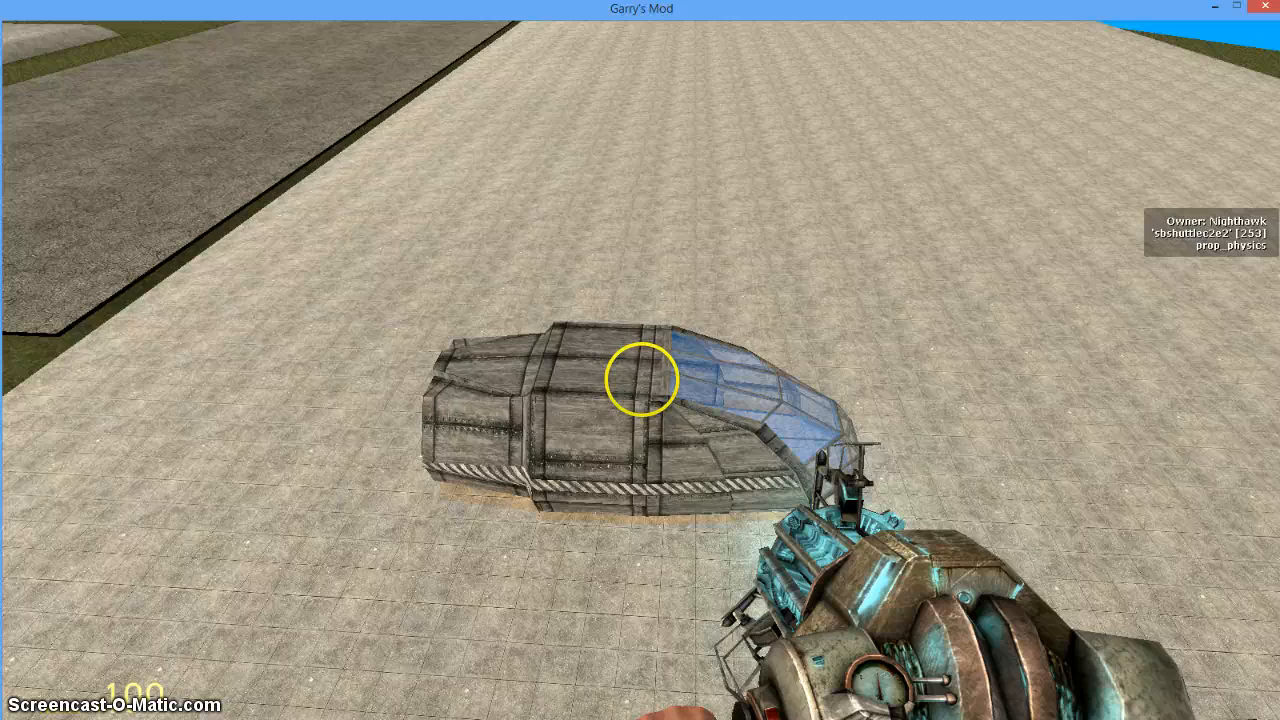
Step: Equip the Multi-Parent tool from the Constraints menu, aimed at the shuttle hull
{"action": "key", "text": "q"}
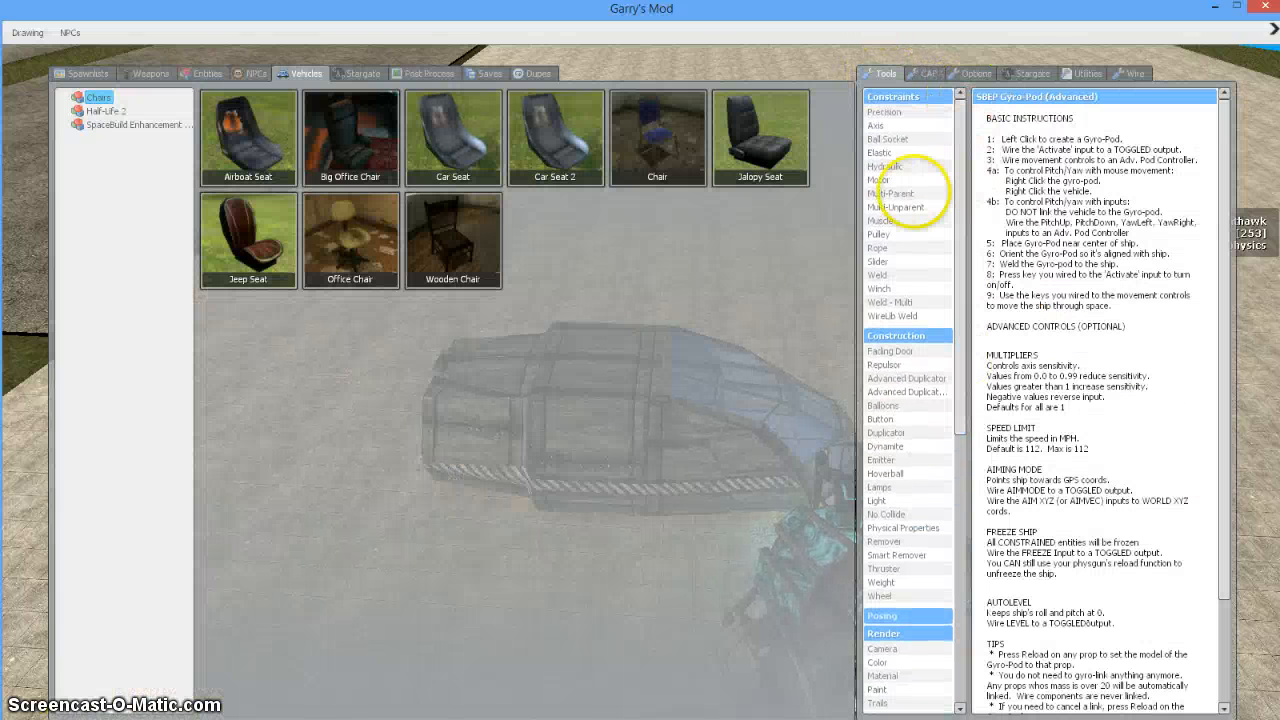
{"action": "left_click", "coordinate": [894, 193]}
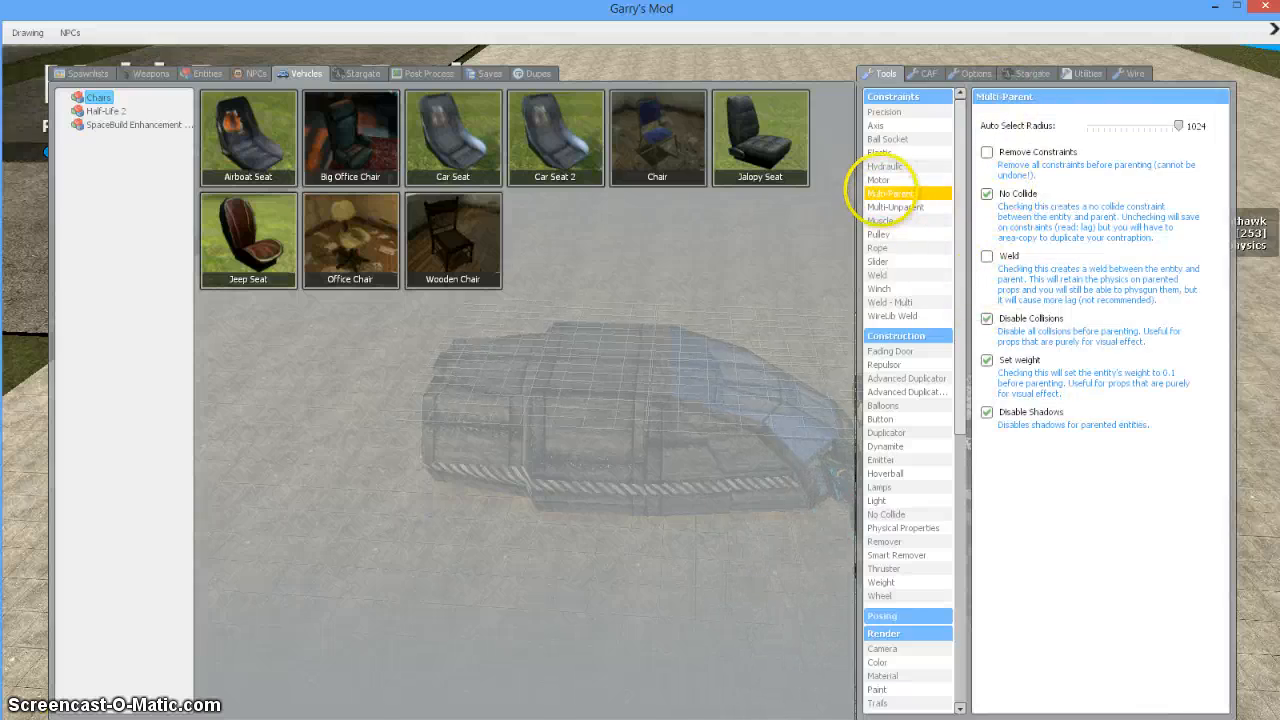
{"action": "key", "text": "q"}
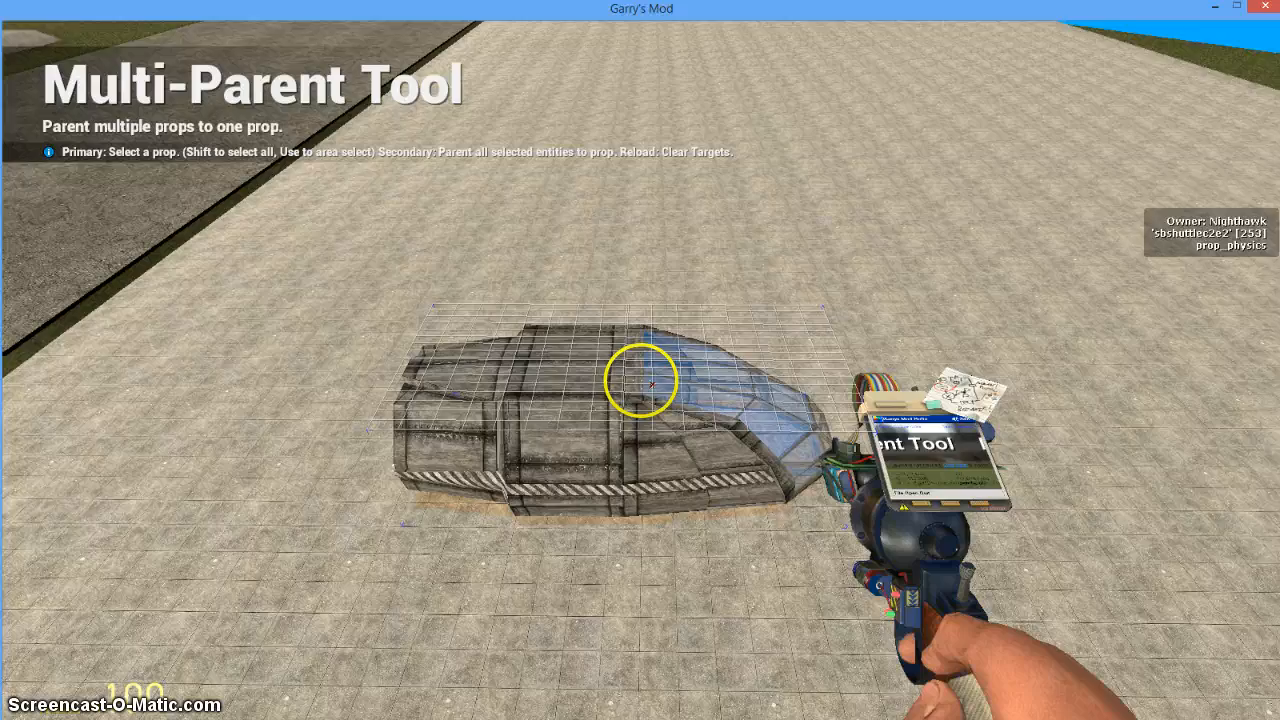